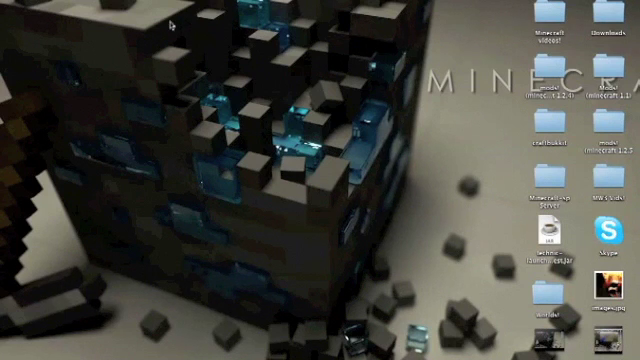
pyautogui.moveTo(290, 225)
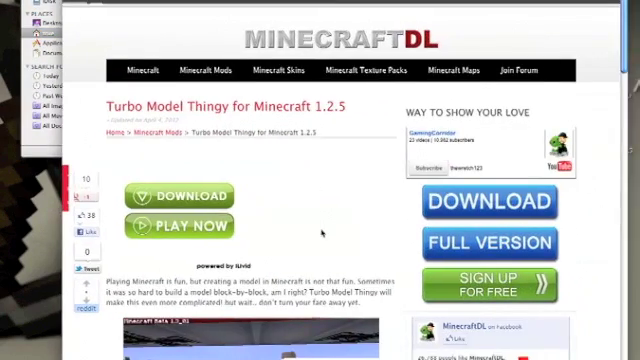
# - Scroll down the MinecraftDL Turbo Model Thingy 1.2.5 page in Chrome
pyautogui.scroll(-3)
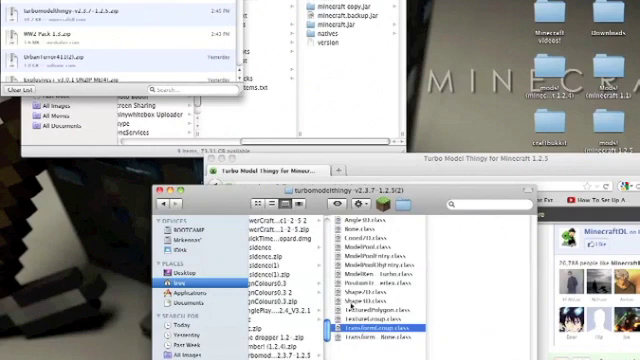
# - Select Shape3D.class in the mod folder, then pick a file action for minecraft.jar
pyautogui.click(370, 300)
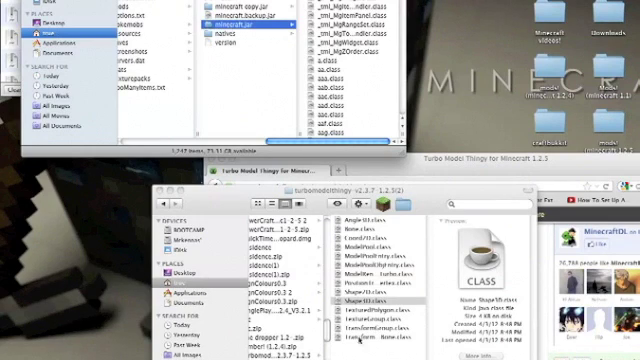
pyautogui.rightClick(225, 15)
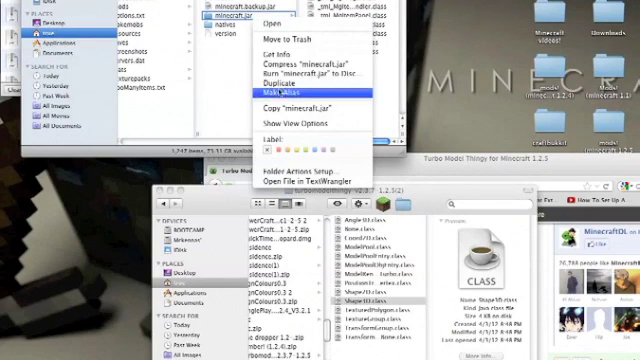
pyautogui.click(264, 88)
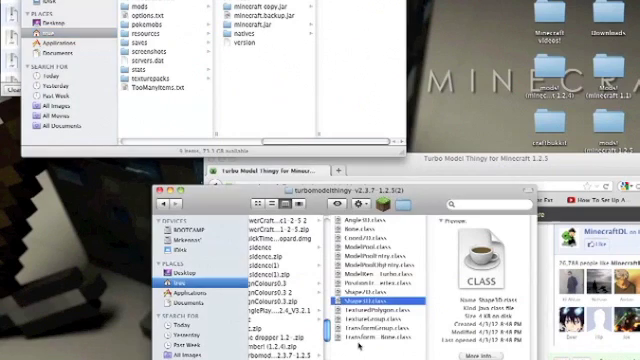
pyautogui.click(360, 340)
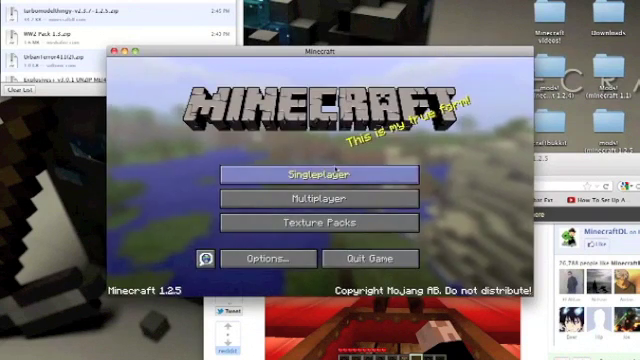
# - Open the empty Singleplayer world list and cancel back to the title menu
pyautogui.click(320, 174)
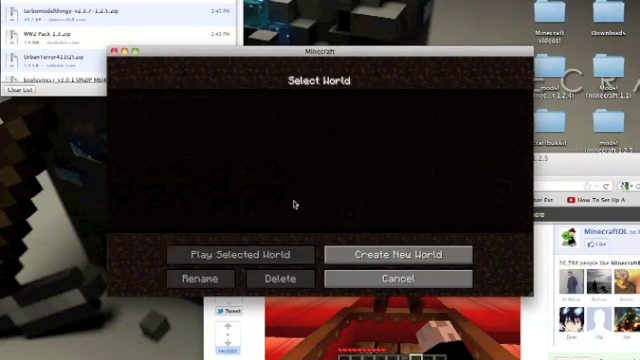
pyautogui.click(397, 278)
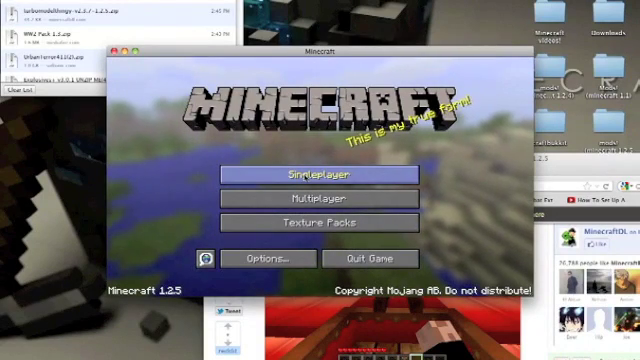